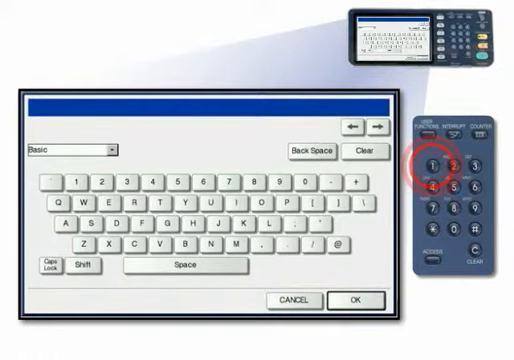
# Step: Key in the BoxName01 password digits on the control panel keypad
pyautogui.click(465, 157)
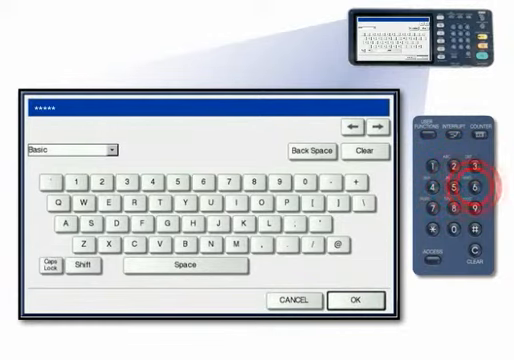
pyautogui.click(351, 299)
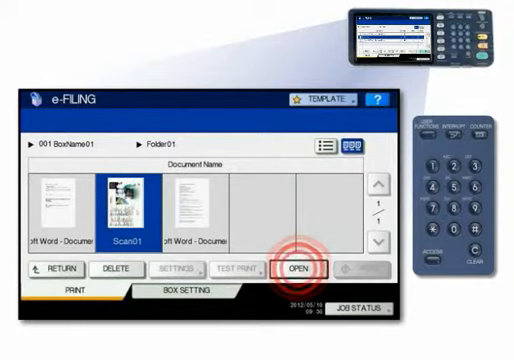
# Step: Open Scan01 from Folder01 to show its page thumbnails
pyautogui.click(296, 270)
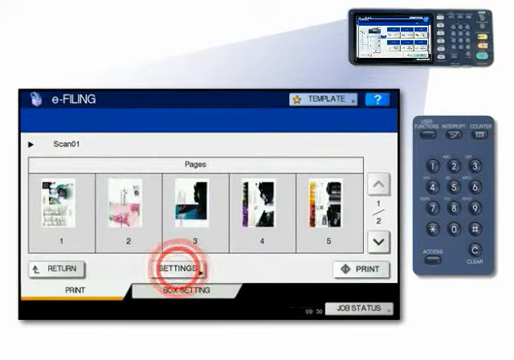
# Step: Display the Scan01 print Settings screen: sort finishing, tray 2, 1-sided
pyautogui.click(186, 269)
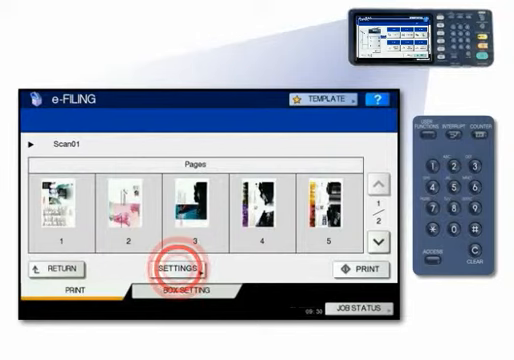
pyautogui.click(180, 270)
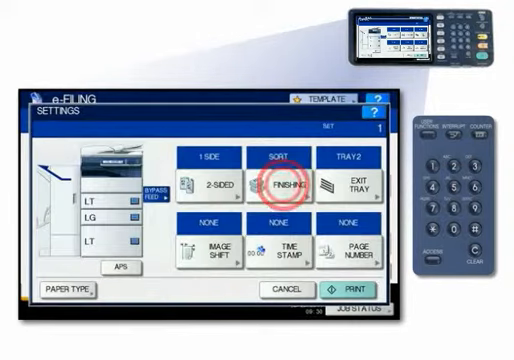